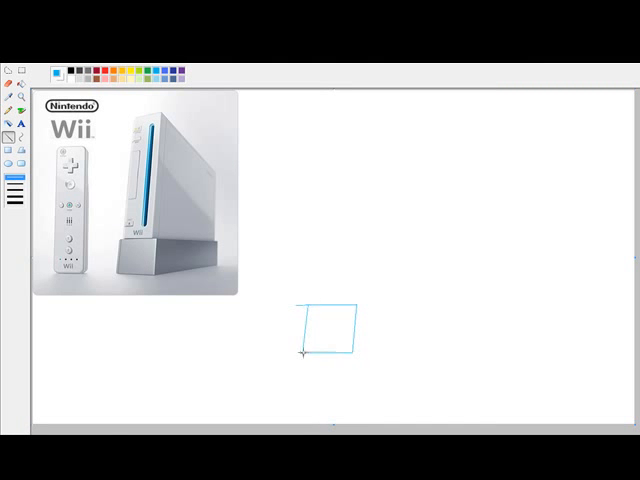
Draw a horizontal blue edge of the Wii console outline.
left_click_drag(115, 240, 258, 240)
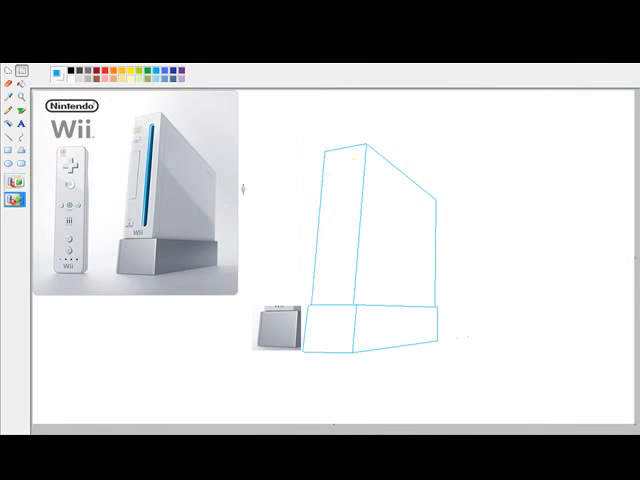
mouse_move(283, 152)
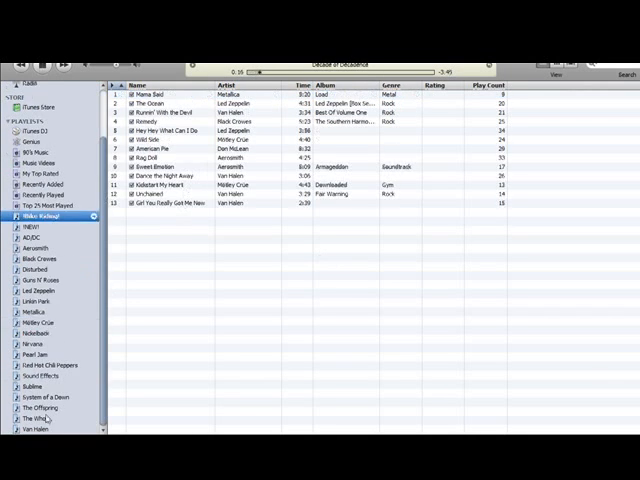
left_click(40, 322)
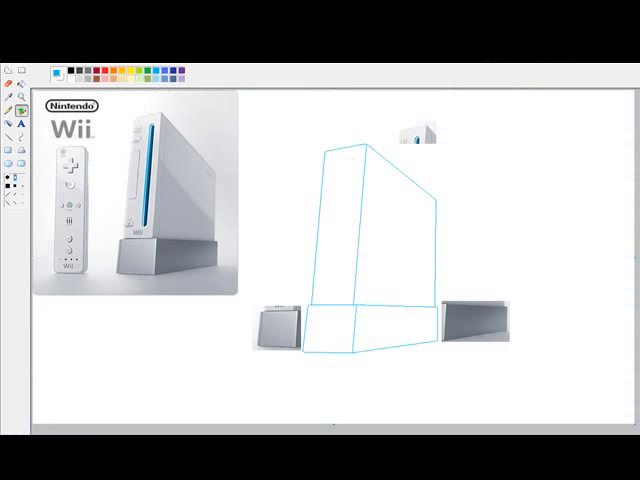
Draw a thin yellow vertical line down the console's front edge.
left_click_drag(345, 165, 345, 300)
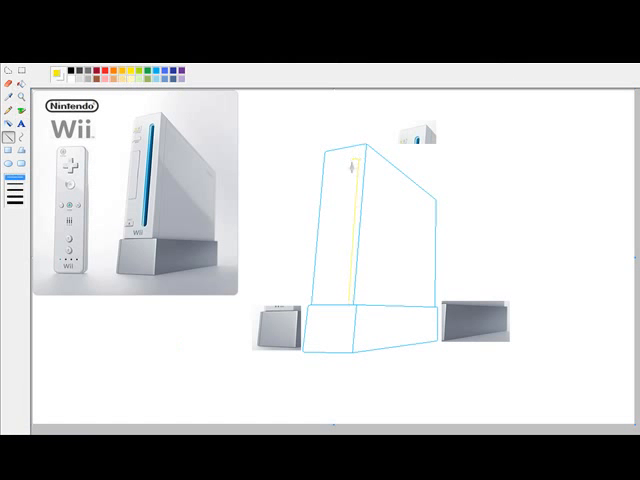